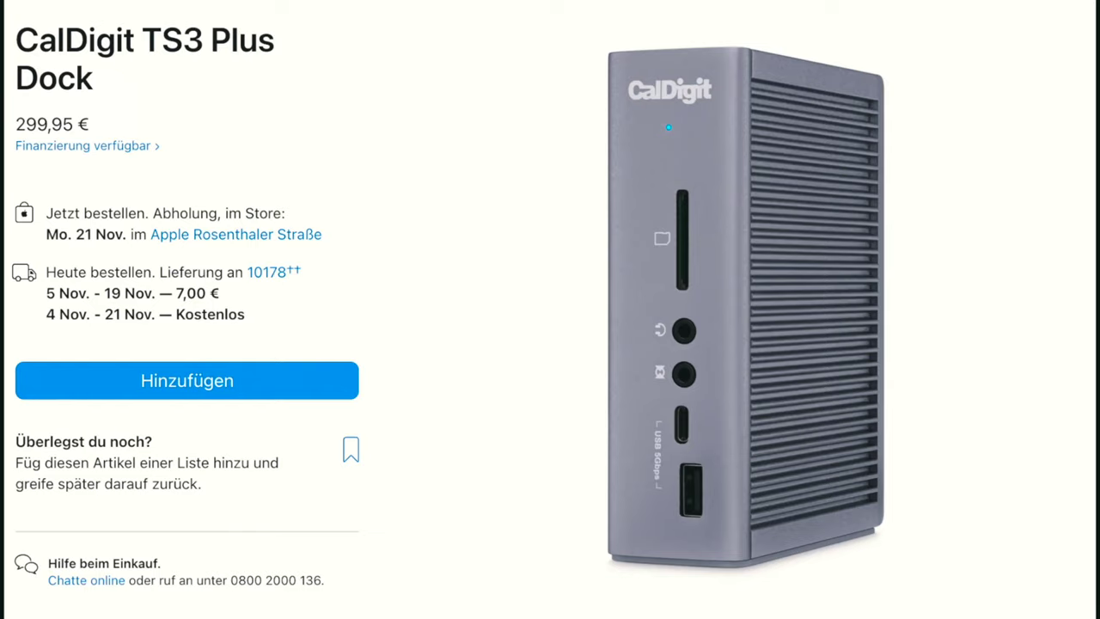
Spotlight the CalDigit TS3 Plus Dock title and its 299,95 € price.
{"action": "left_click", "coordinate": [186, 380]}
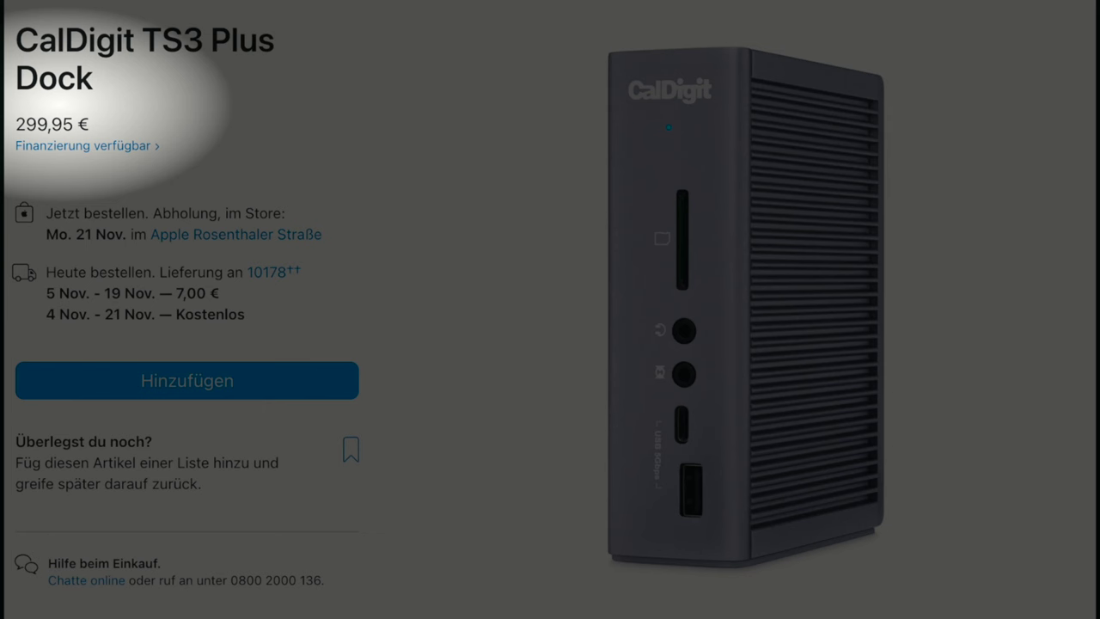